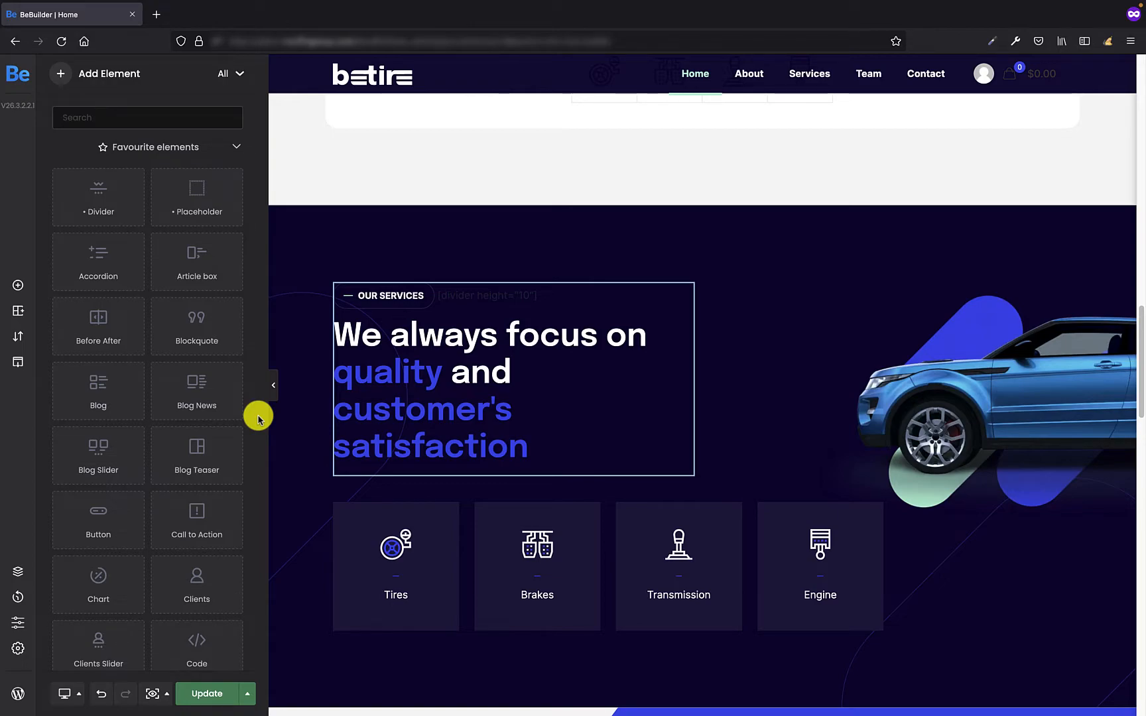
- Bring up the BeBuilder settings from the gear icon in the left sidebar
{"action": "left_click", "coordinate": [18, 649]}
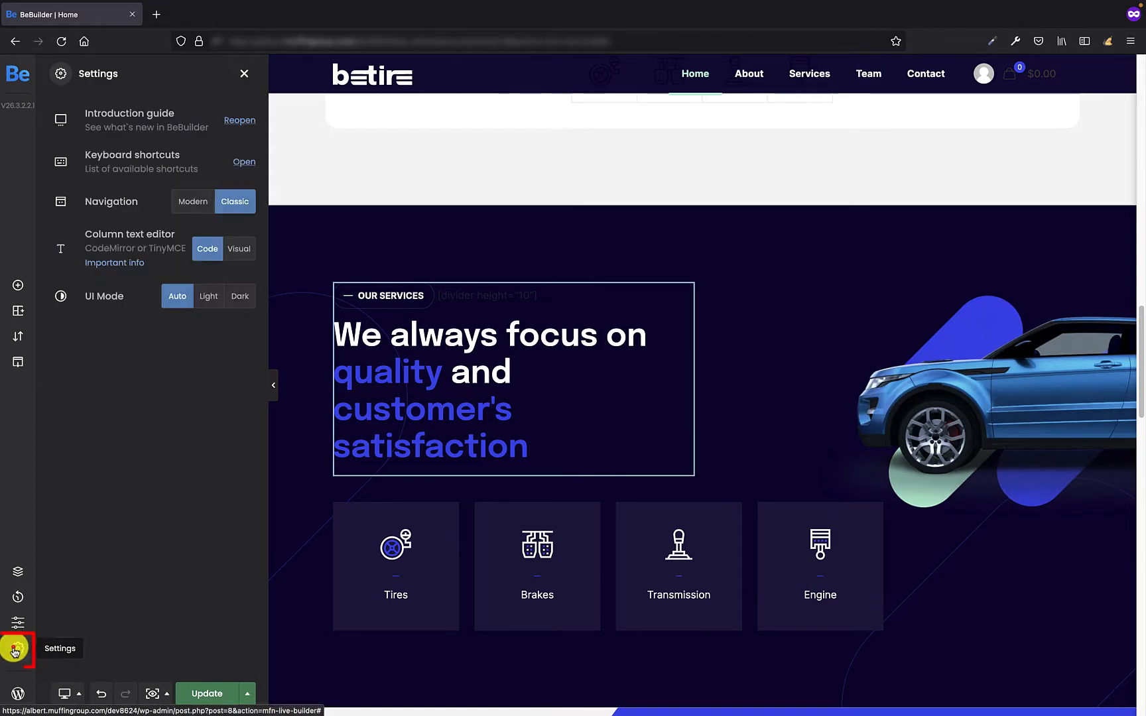
{"action": "mouse_move", "coordinate": [210, 456]}
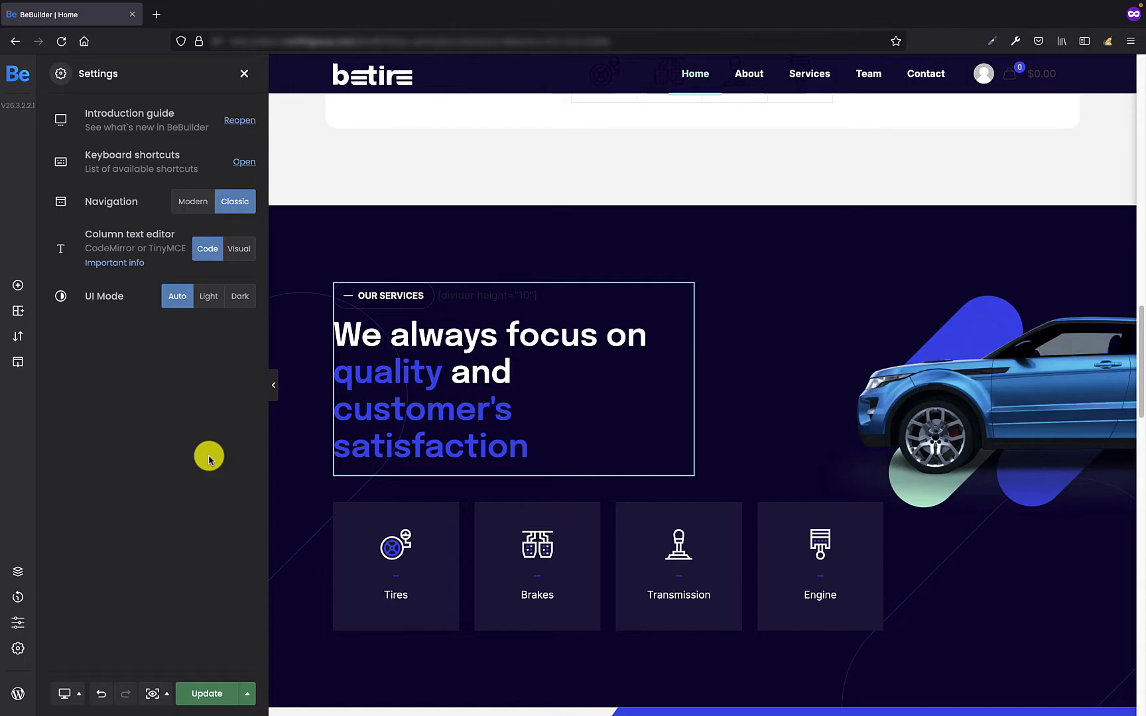
{"action": "mouse_move", "coordinate": [185, 429]}
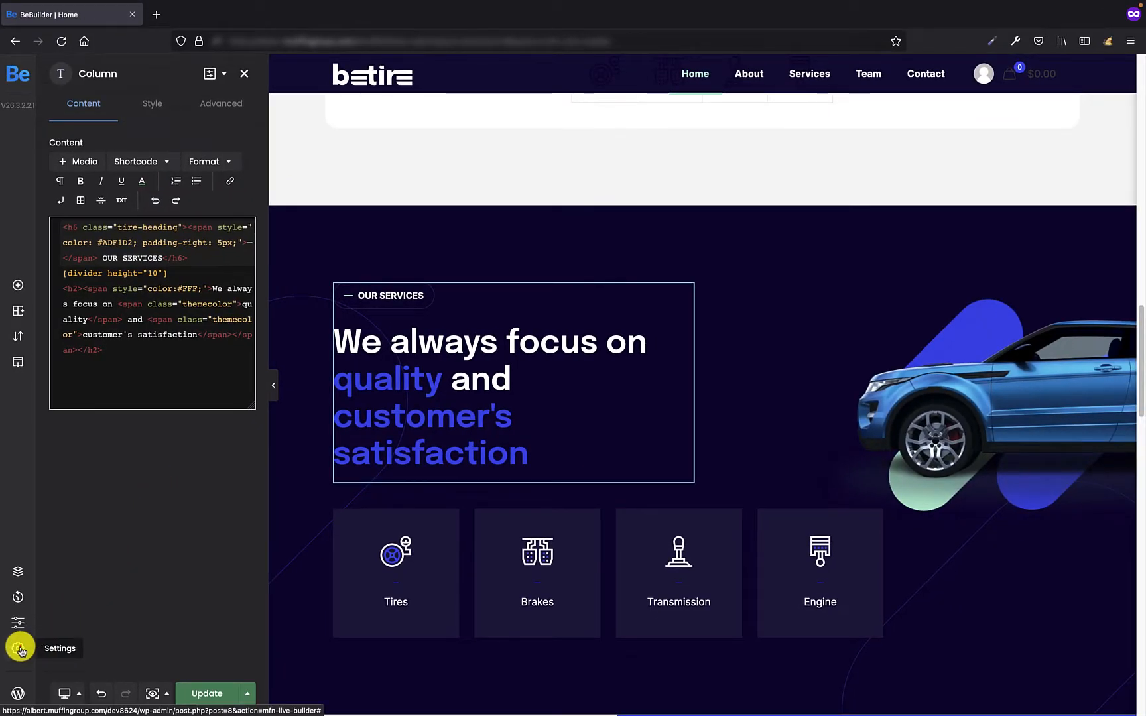
- Switch the Column text editor setting from Code to Visual
{"action": "left_click", "coordinate": [17, 649]}
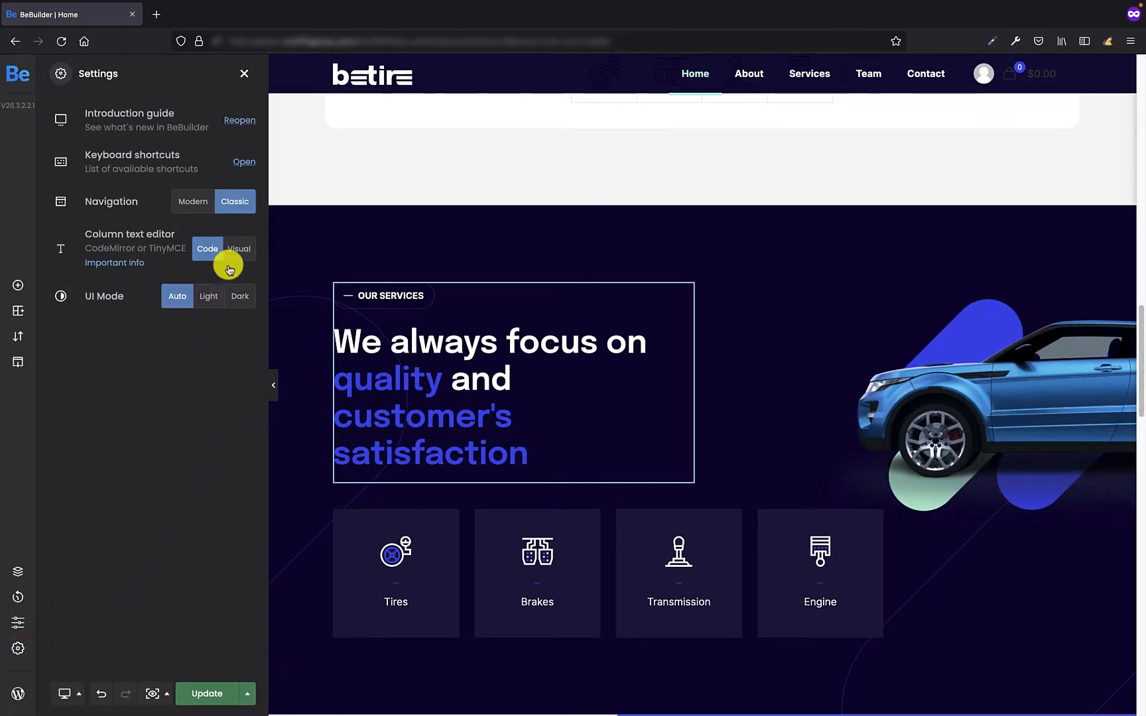
{"action": "left_click", "coordinate": [239, 250]}
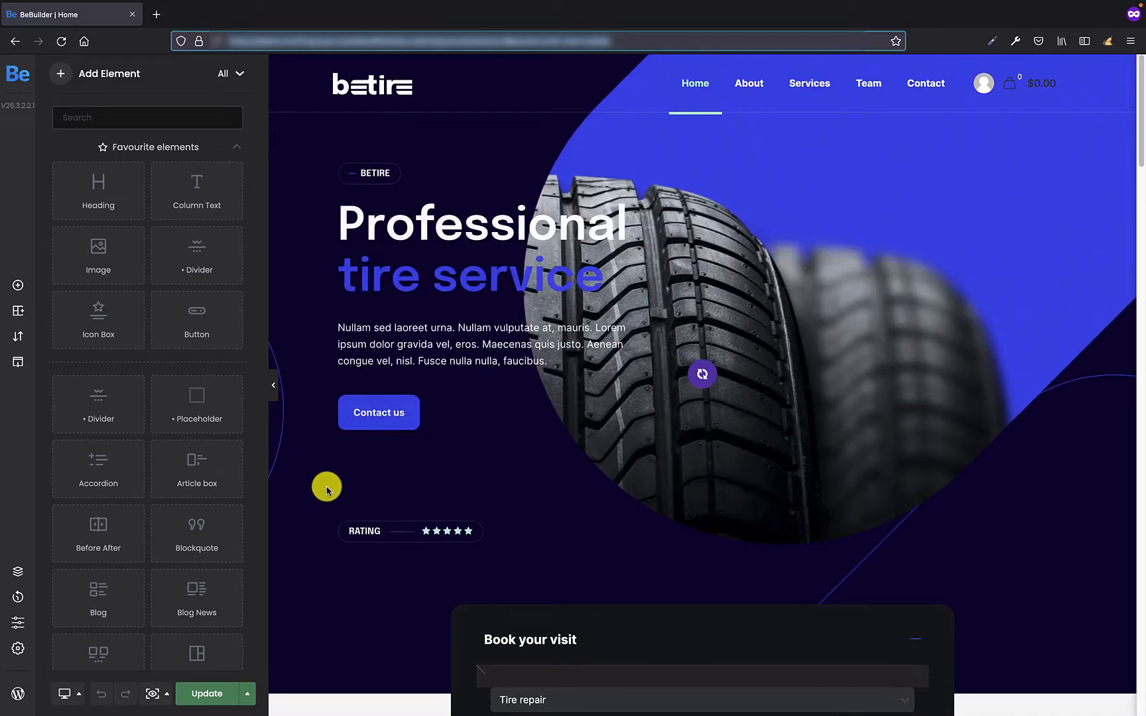
- Scroll the reloaded page down to the services heading section
{"action": "scroll", "scroll_direction": "down", "scroll_amount": 3}
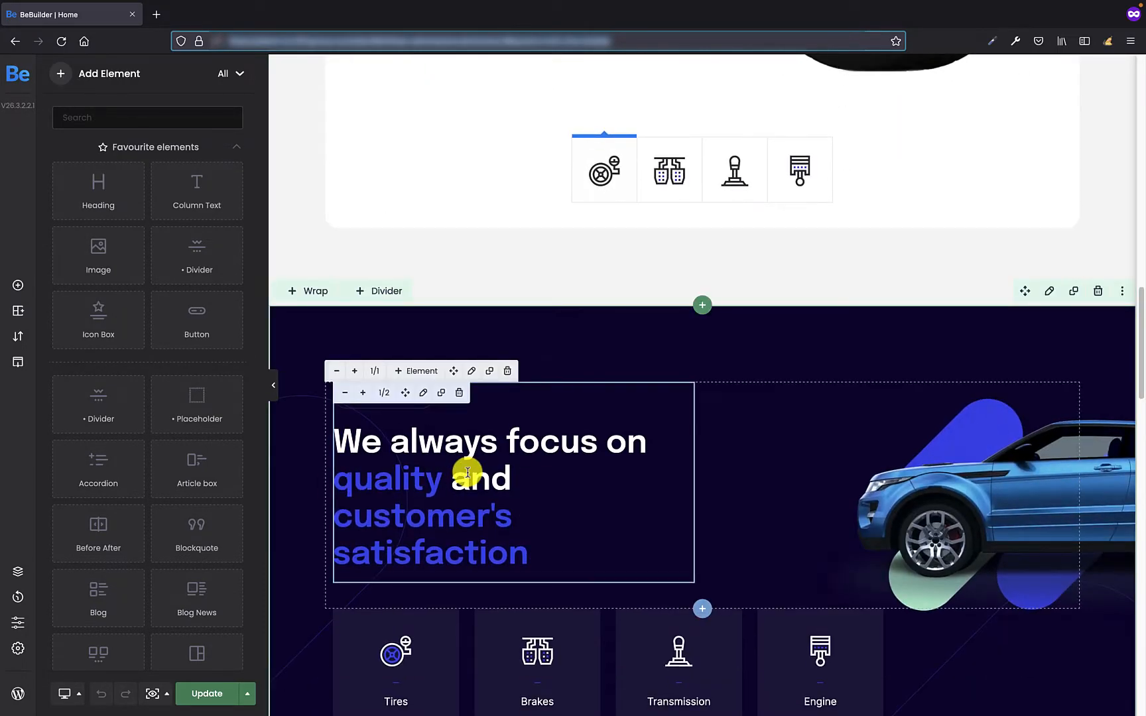